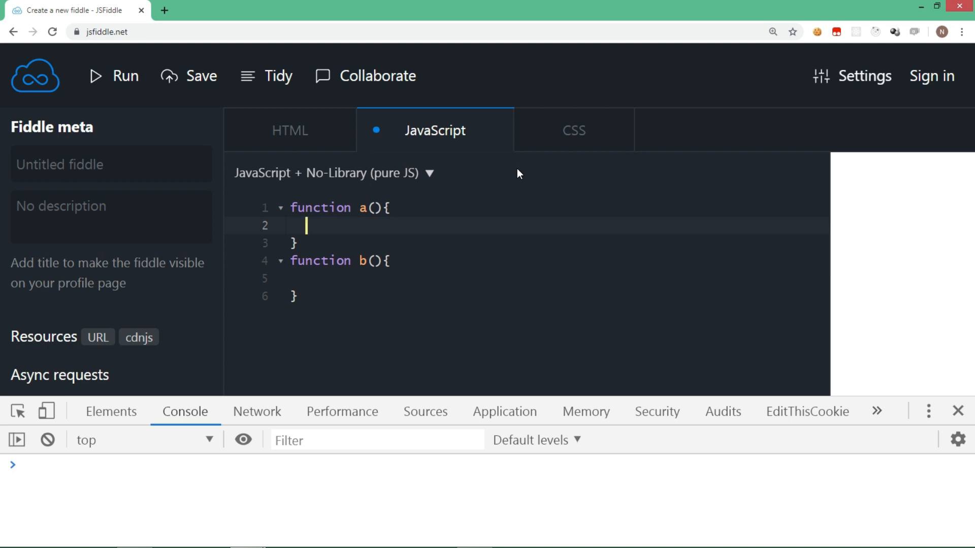
Declare let i=9 inside function a and add console.log(i) inside function b.
text(let)
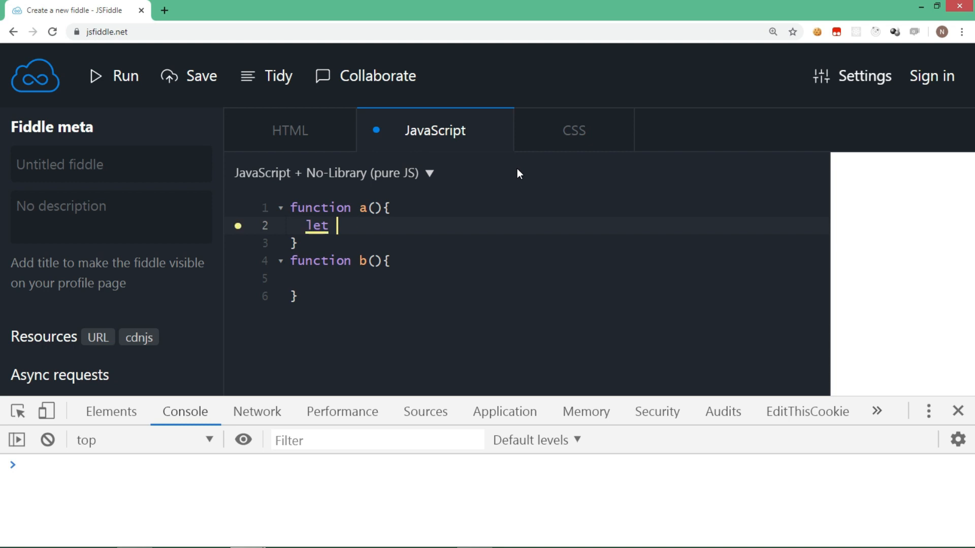
text(i=9;)
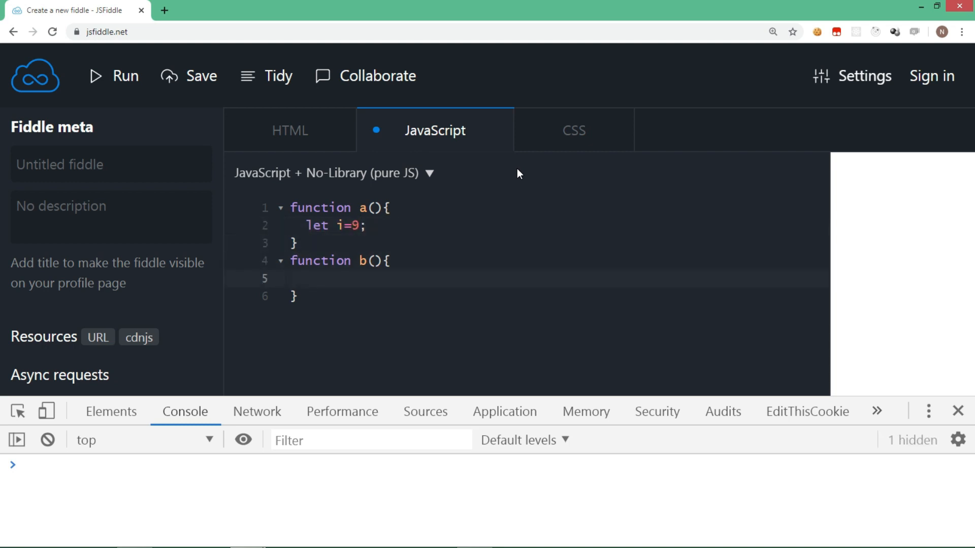
click(307, 279)
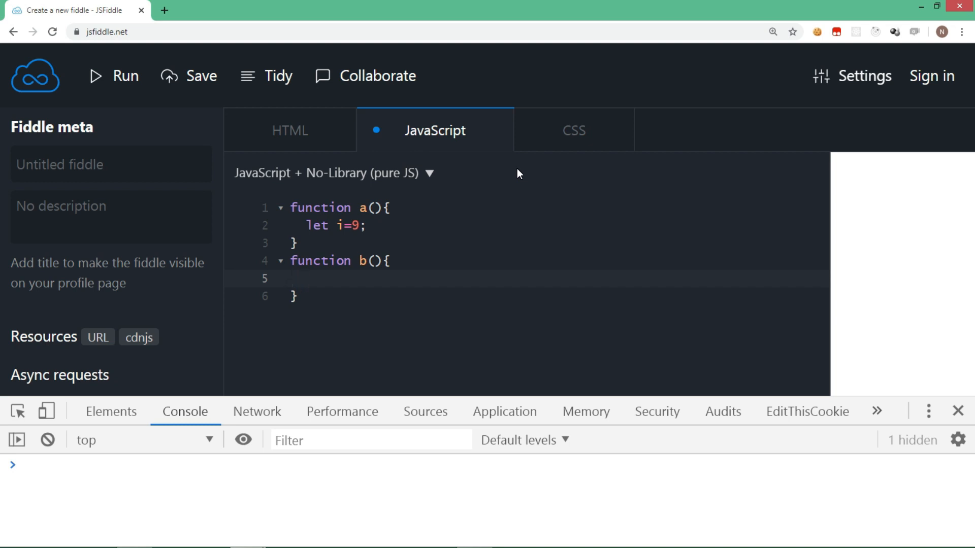
text(co)
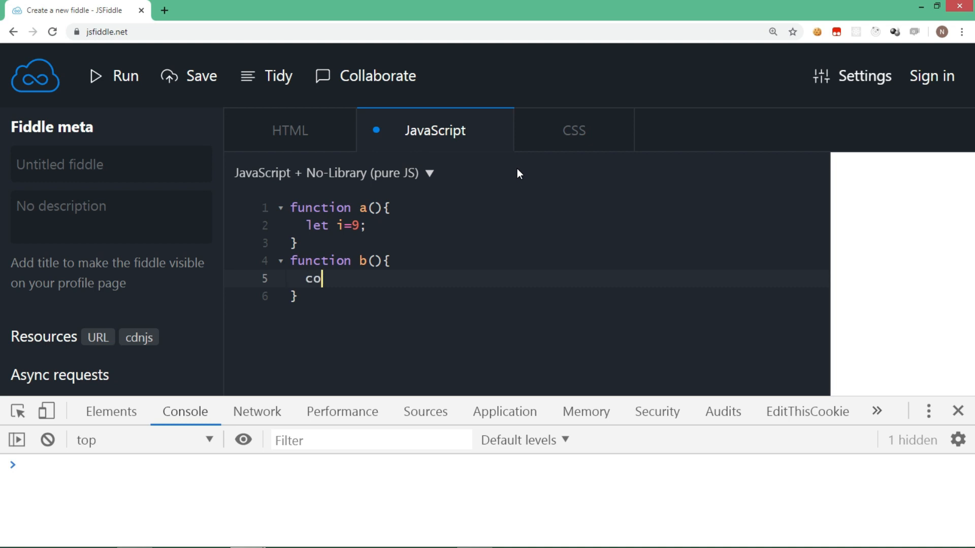
text(nsole)
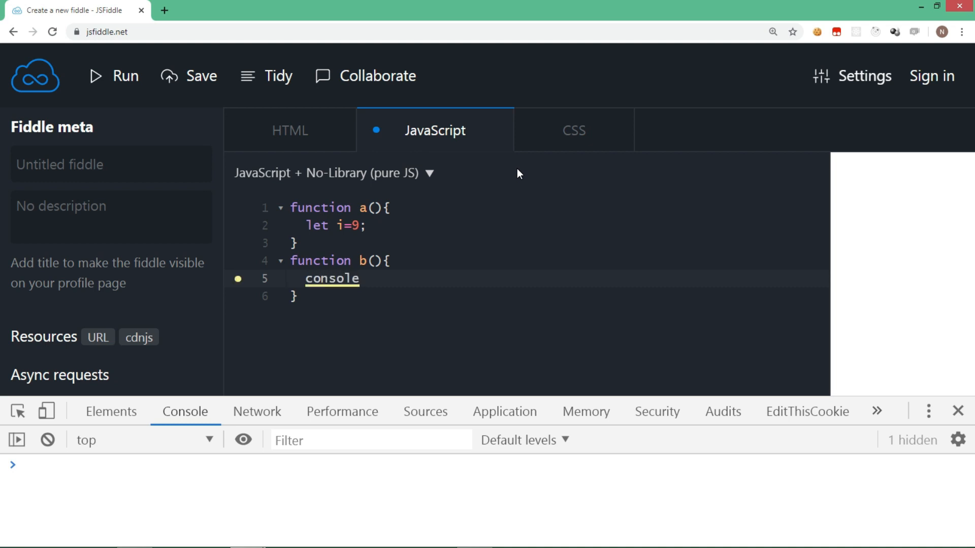
text(.log();)
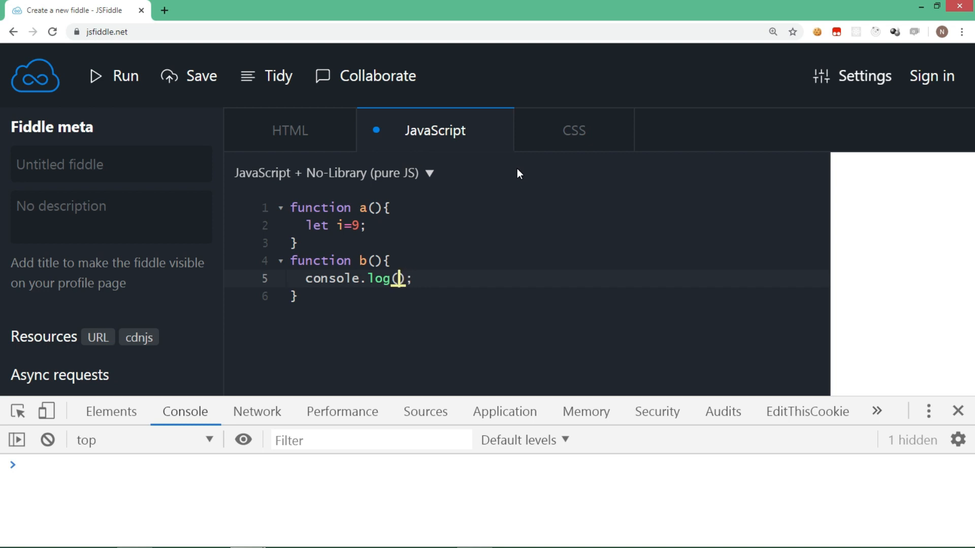
text(i)
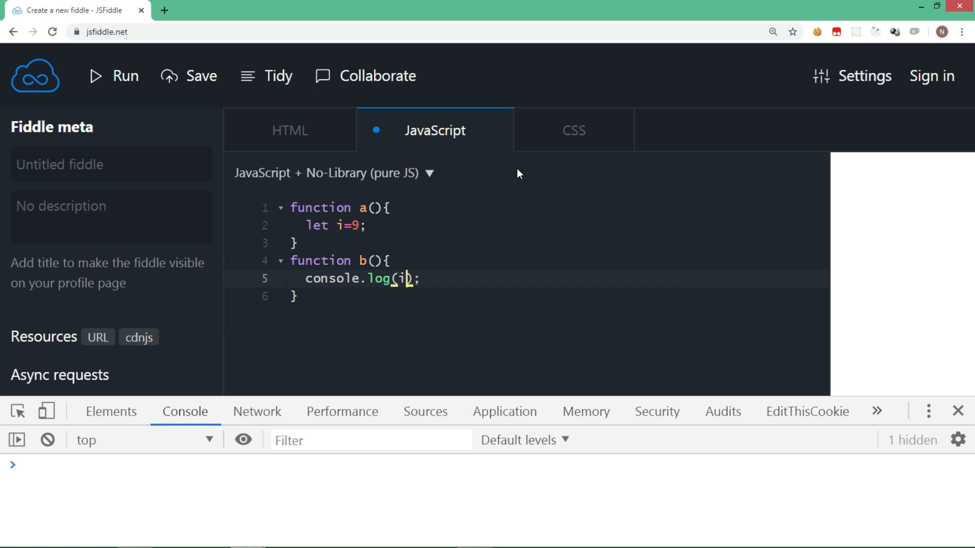
key(Enter)
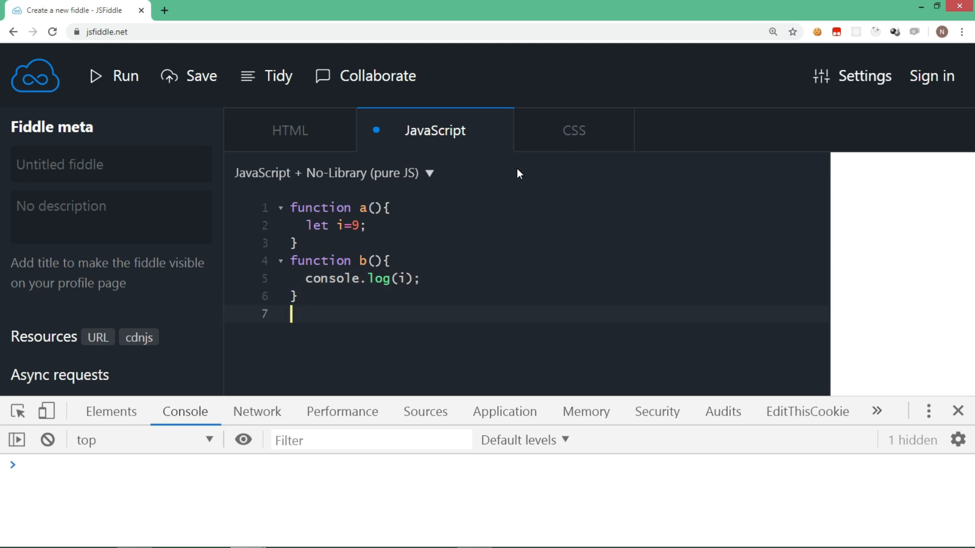
Add a(); and b(); calls below the functions and run the snippet.
text(a();)
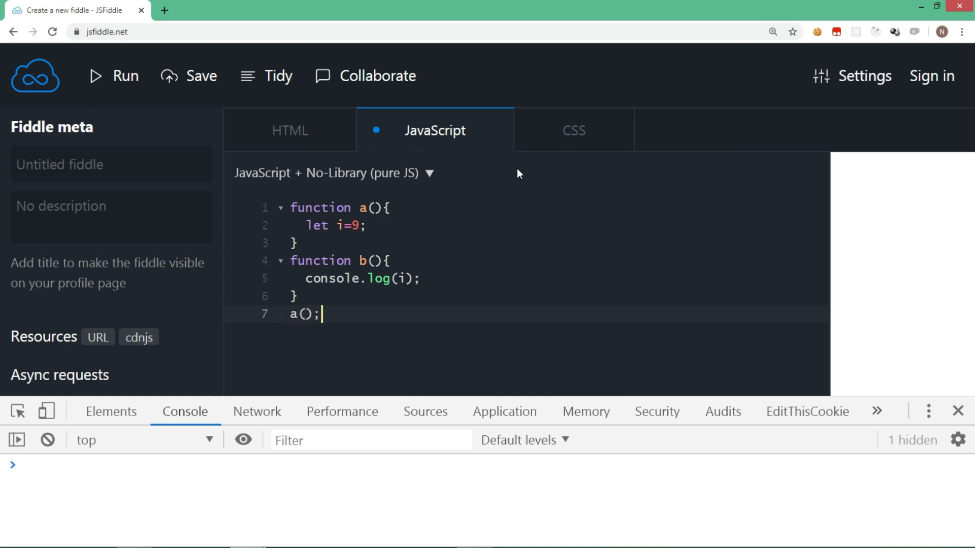
text(b())
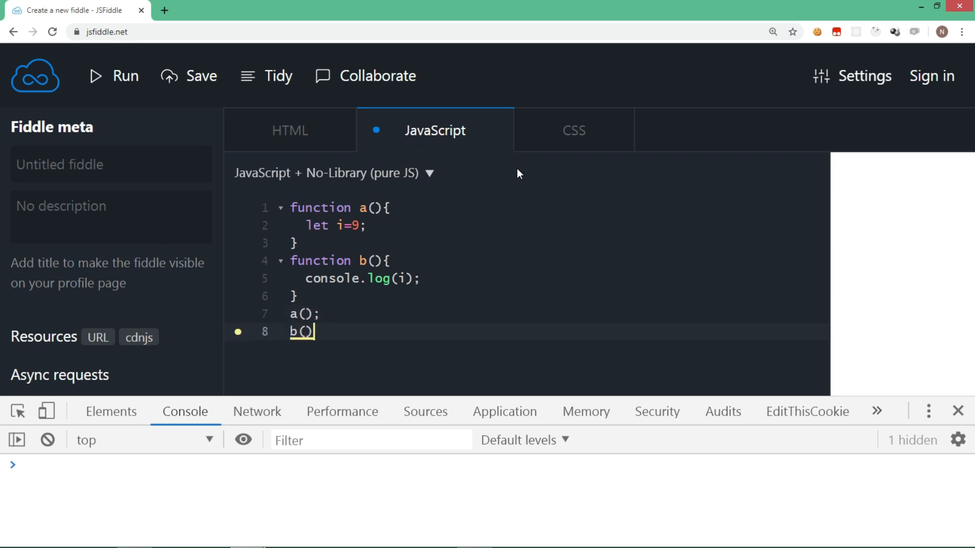
text(;)
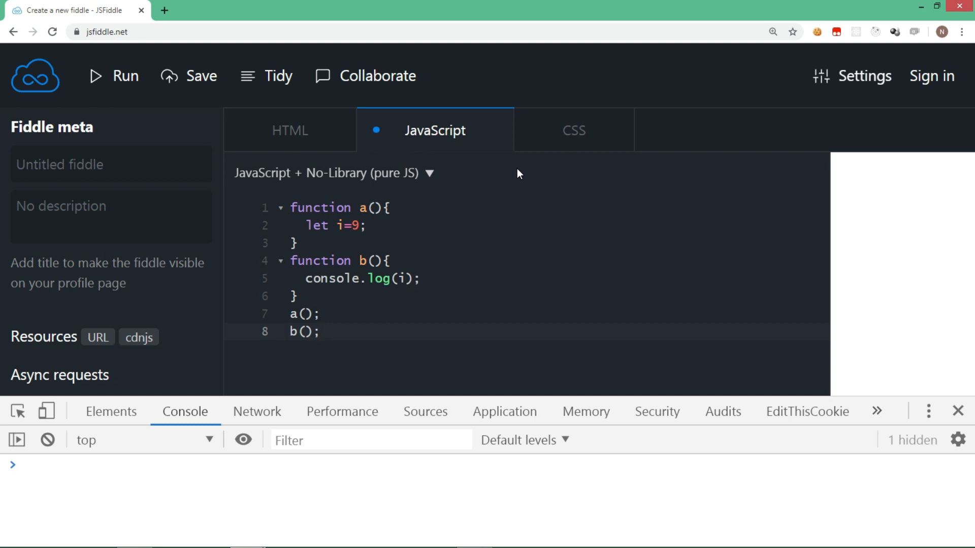
click(320, 331)
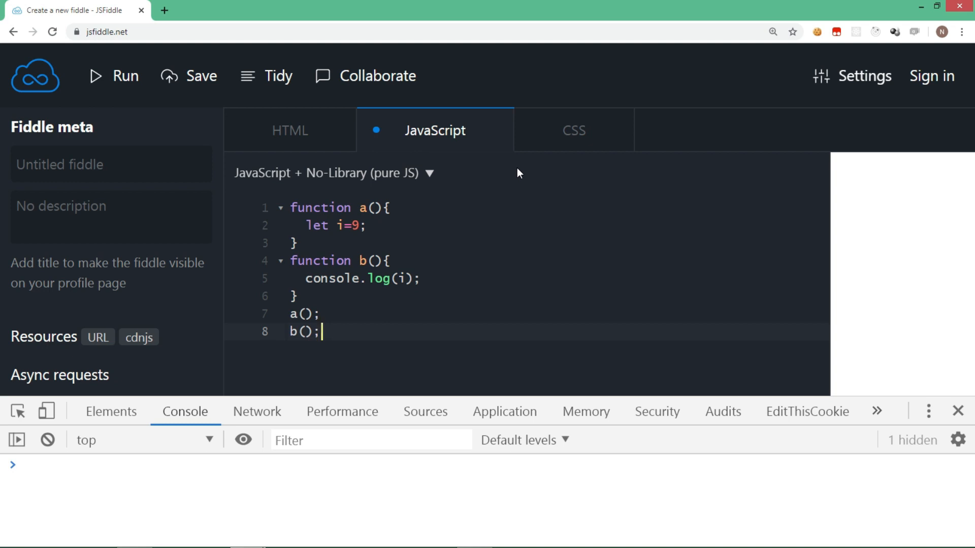
click(124, 76)
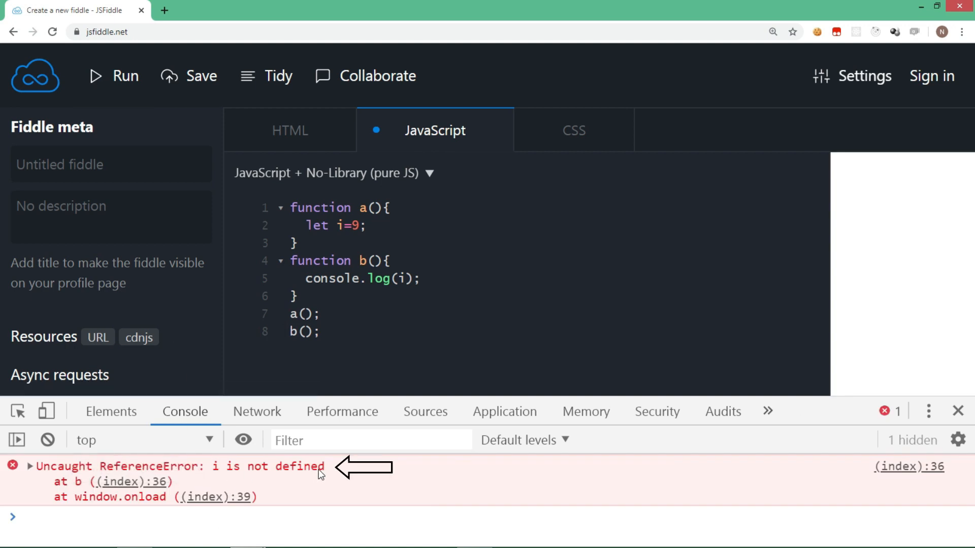
mouse_move(71, 496)
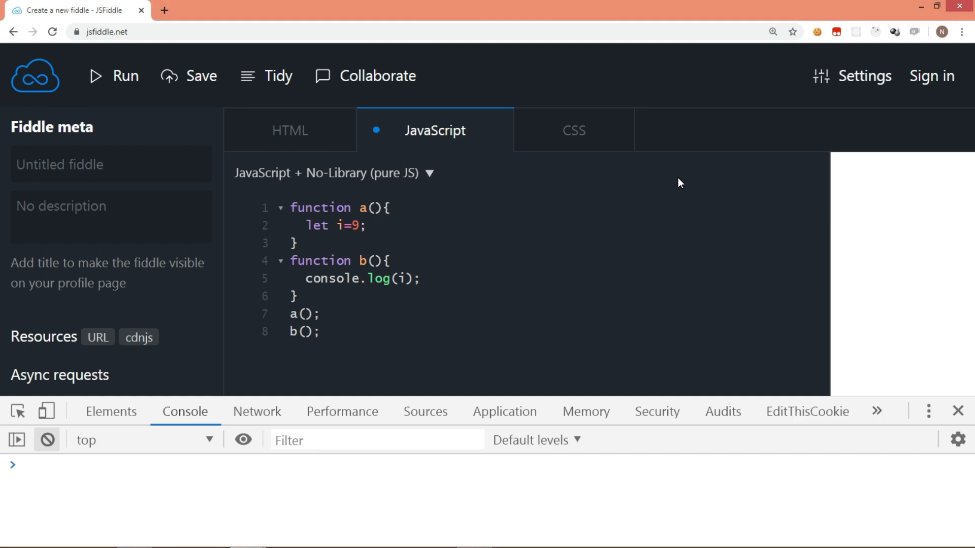
mouse_move(671, 188)
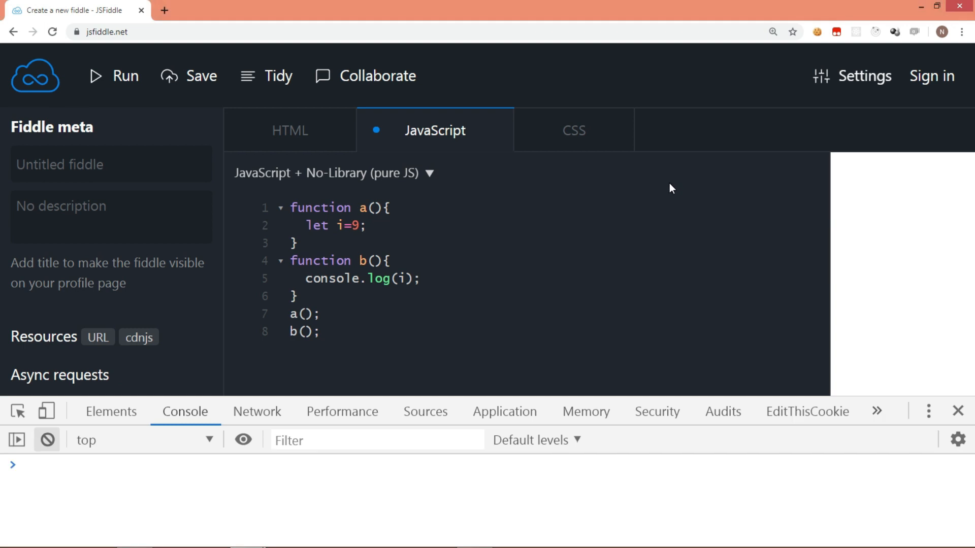
mouse_move(603, 193)
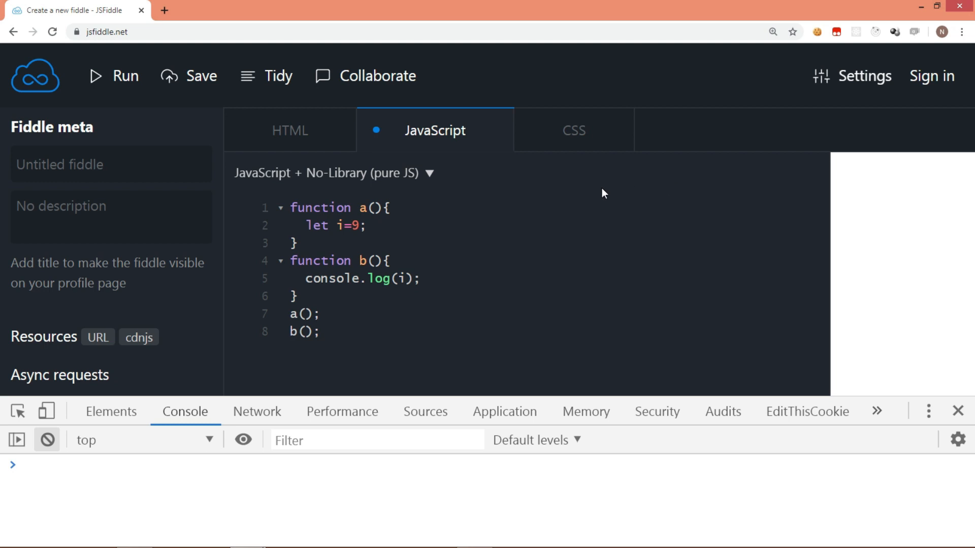
Put a global let i=9 on the first line, declare let i=100 inside a(), and run.
click(373, 229)
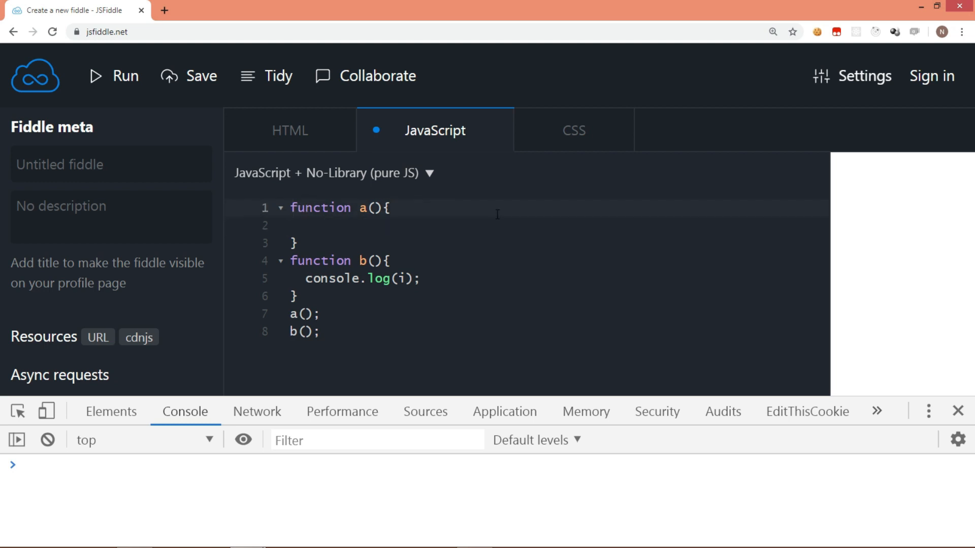
key(Enter)
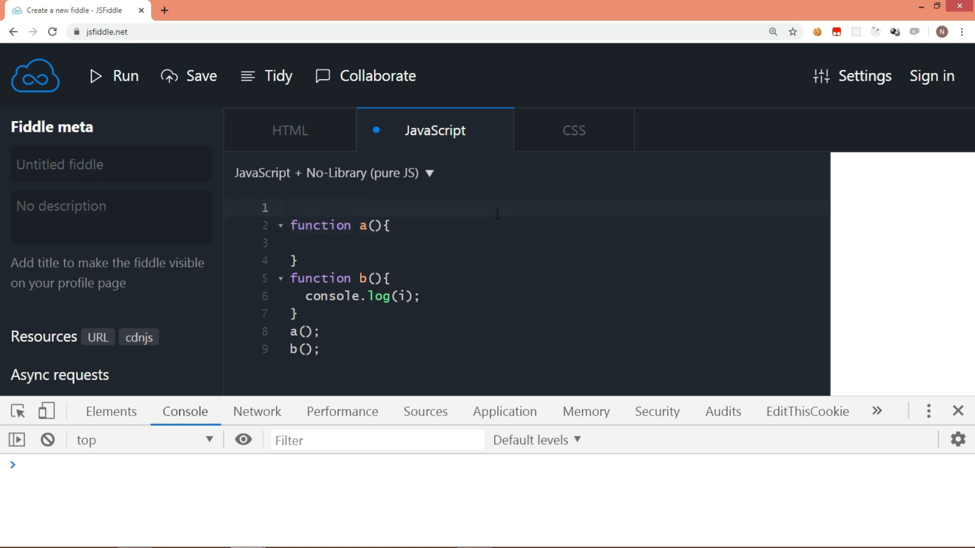
text(let i=9;)
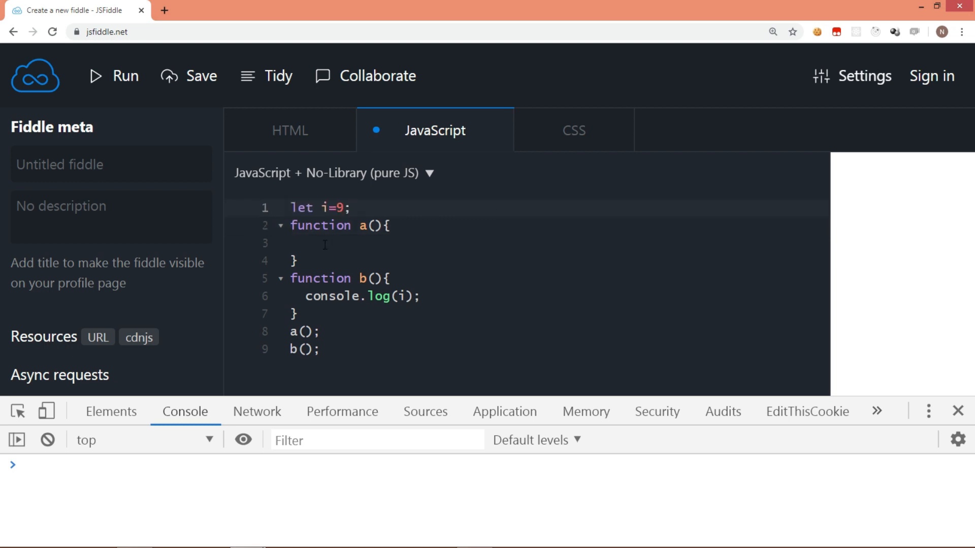
text(let)
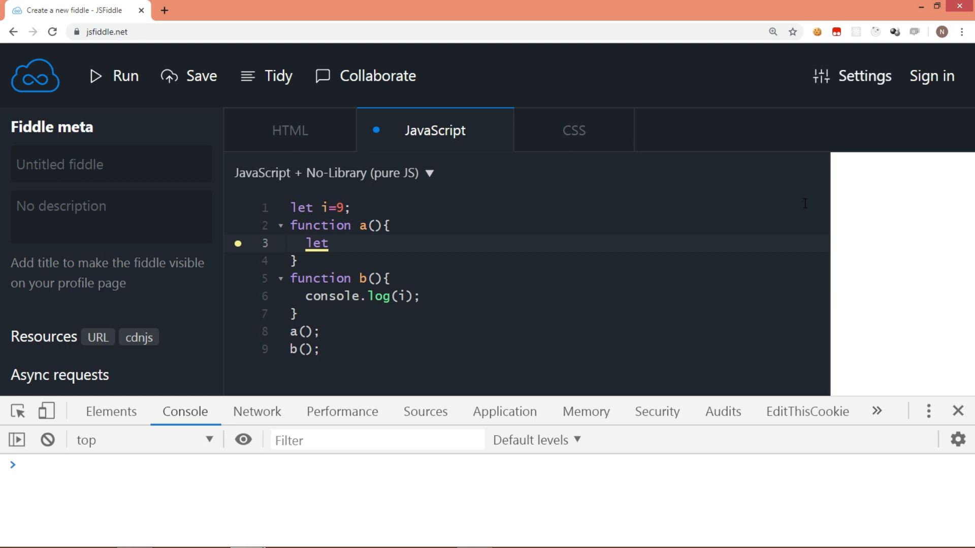
text(i=)
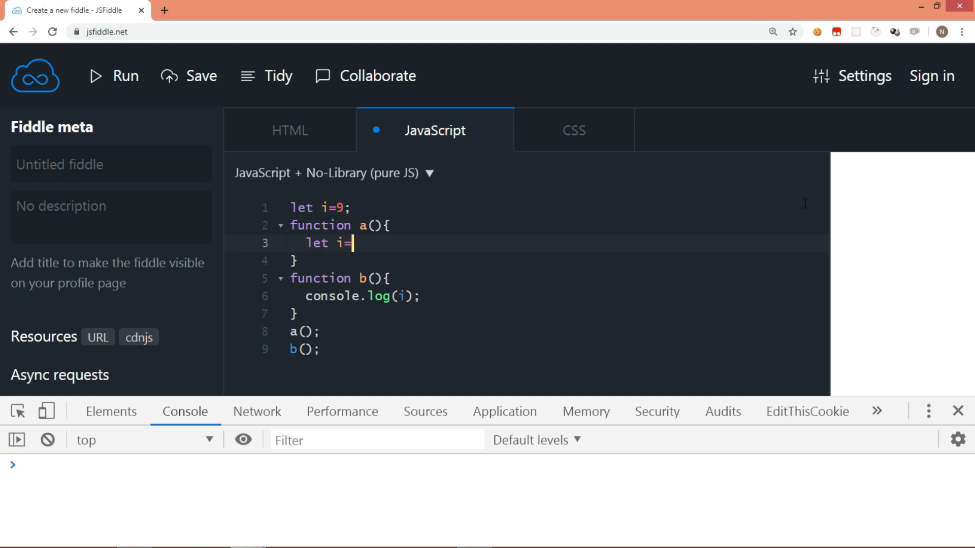
text(100;)
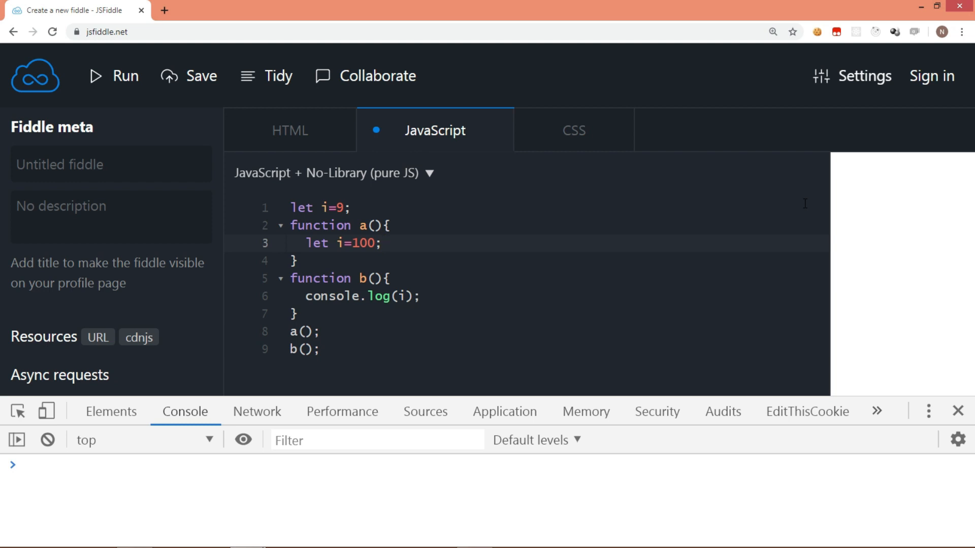
click(383, 244)
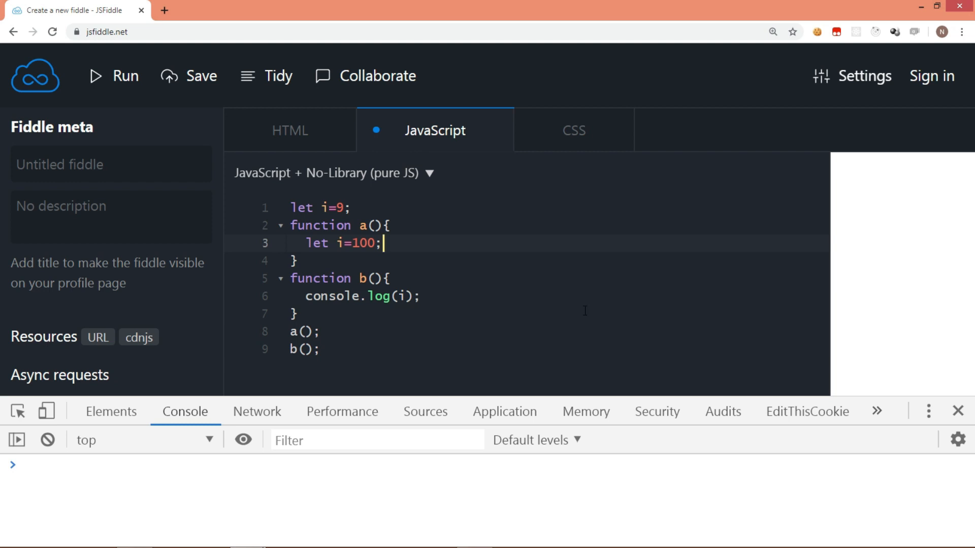
mouse_move(462, 369)
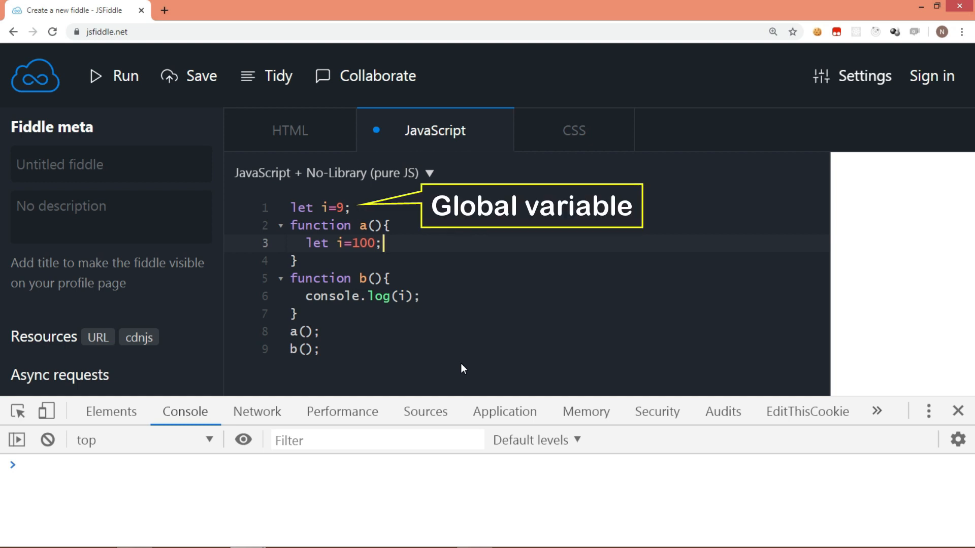
click(99, 77)
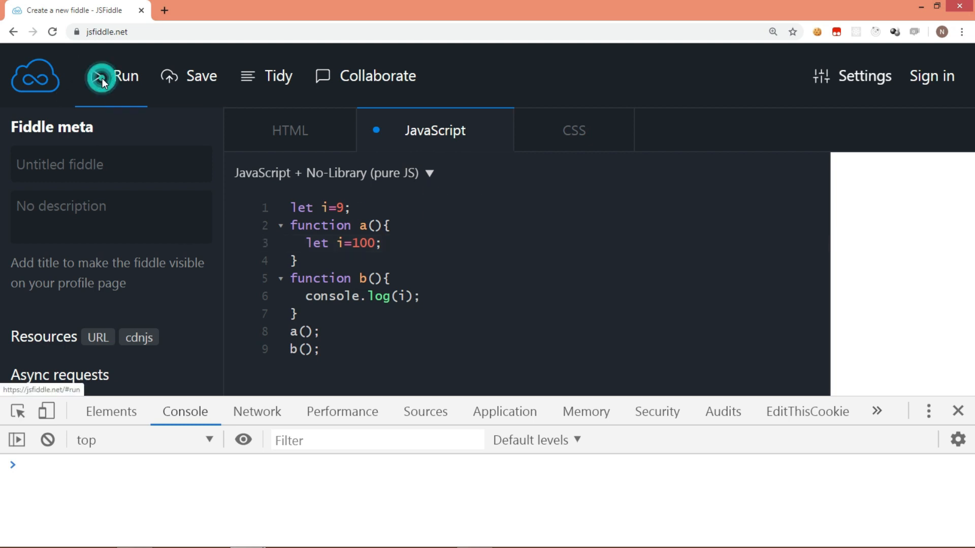
Run the global-variable version of the snippet to see its console output.
click(100, 79)
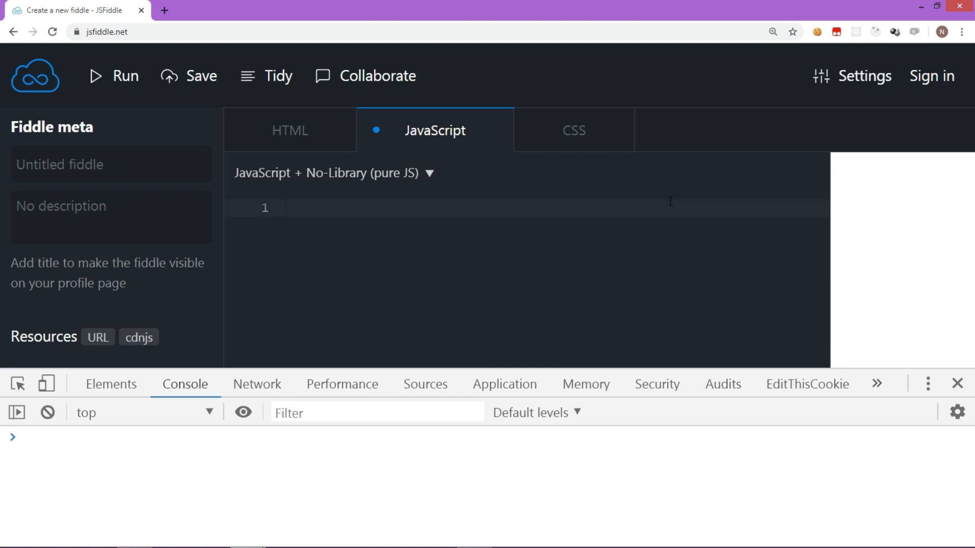
Declare a global let i=9, then a block redeclaring let i=20.
click(317, 208)
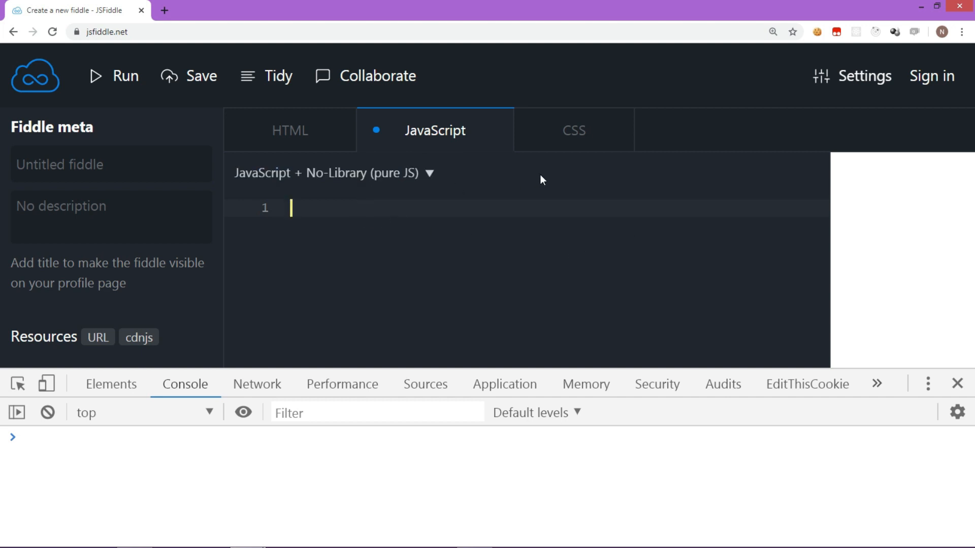
text(let)
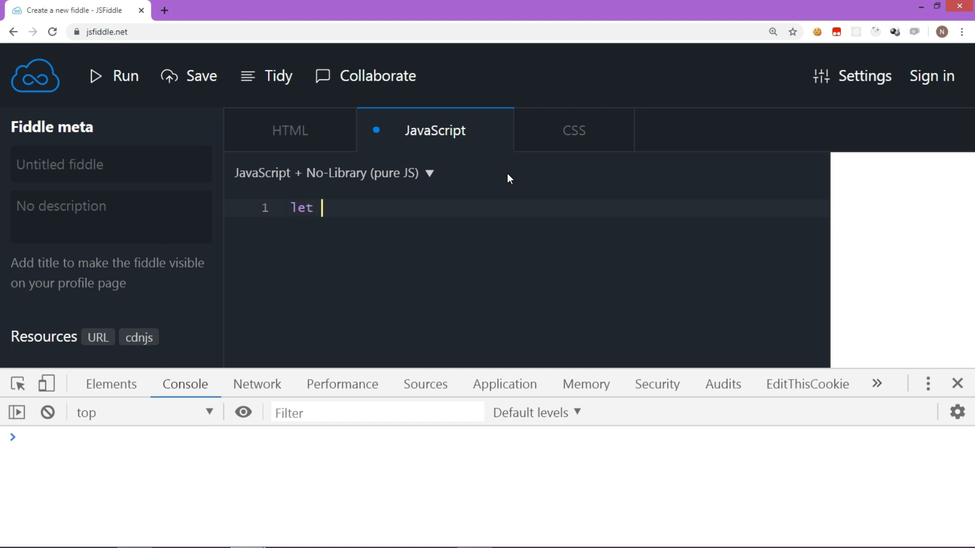
text(i=9;)
text({)
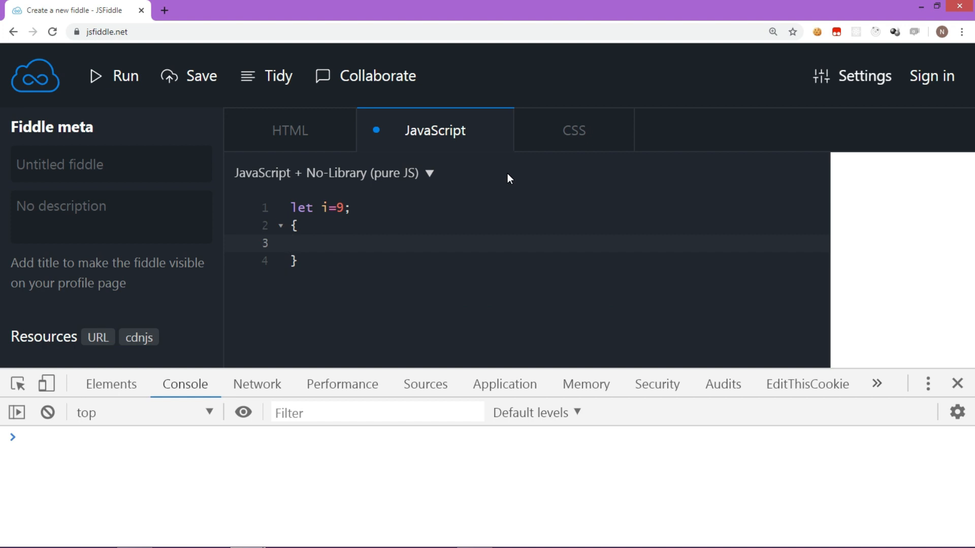
text(let i=)
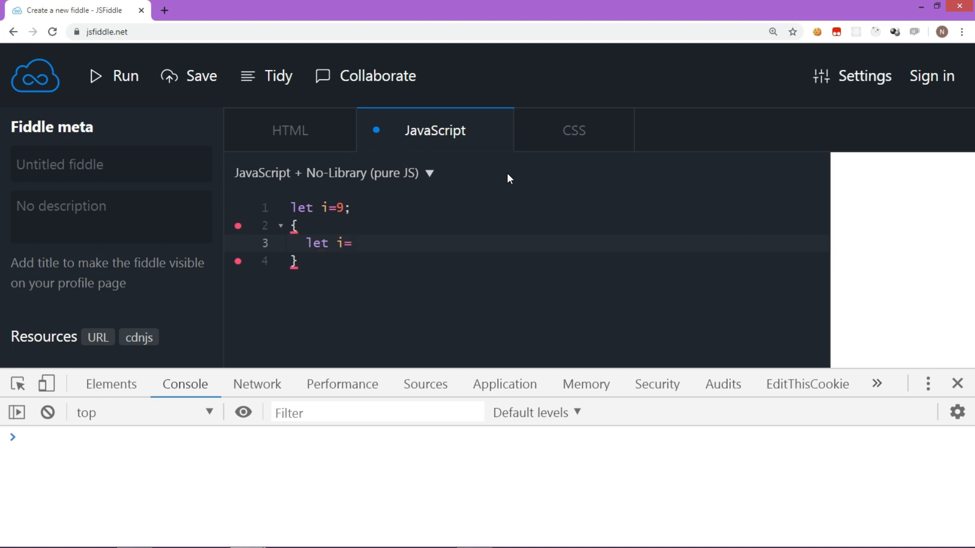
text(20;)
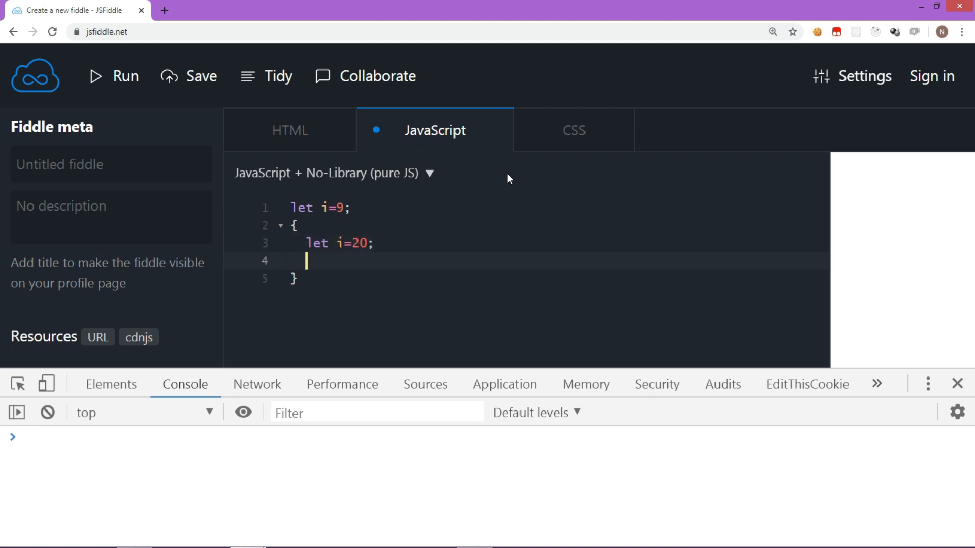
Inside the block, log "---This is block scope---" and then i.
text(console)
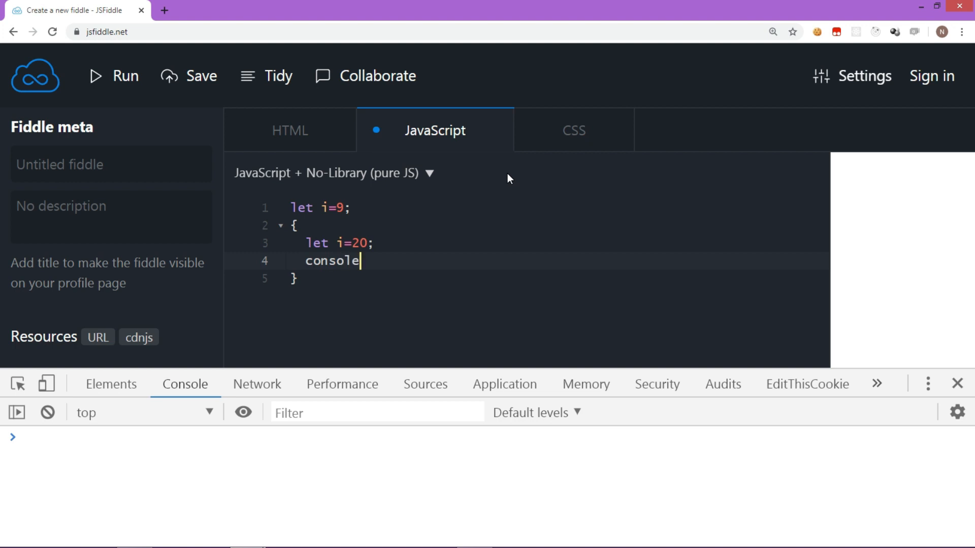
text(.log)
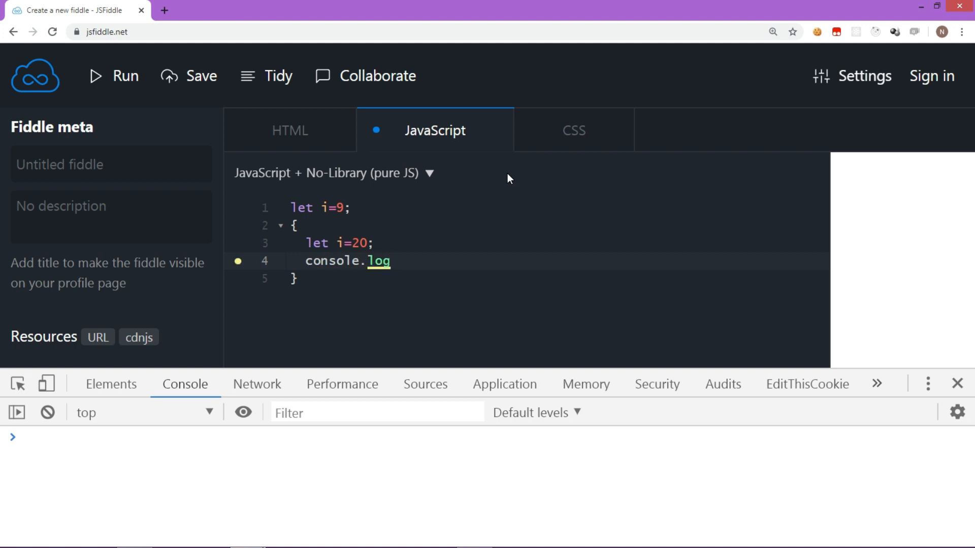
text(();)
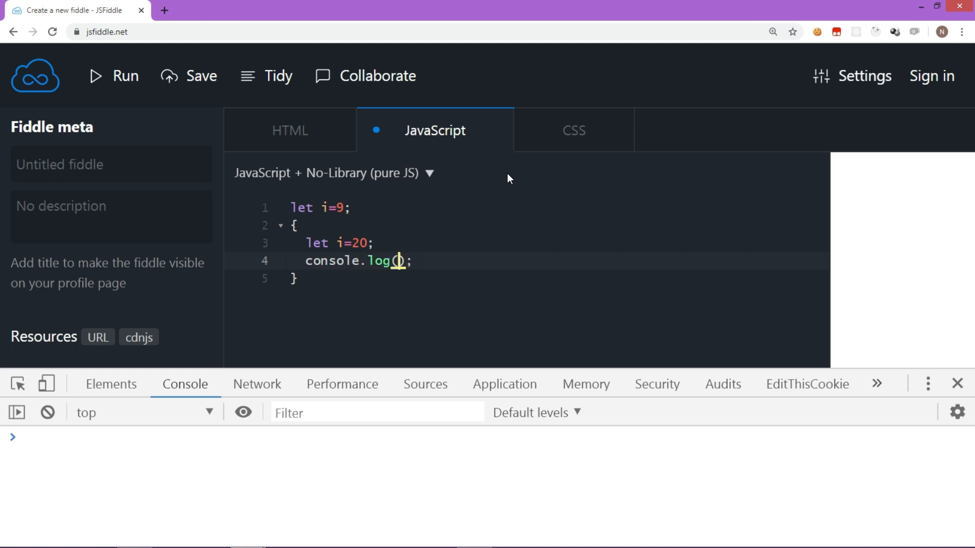
text(")
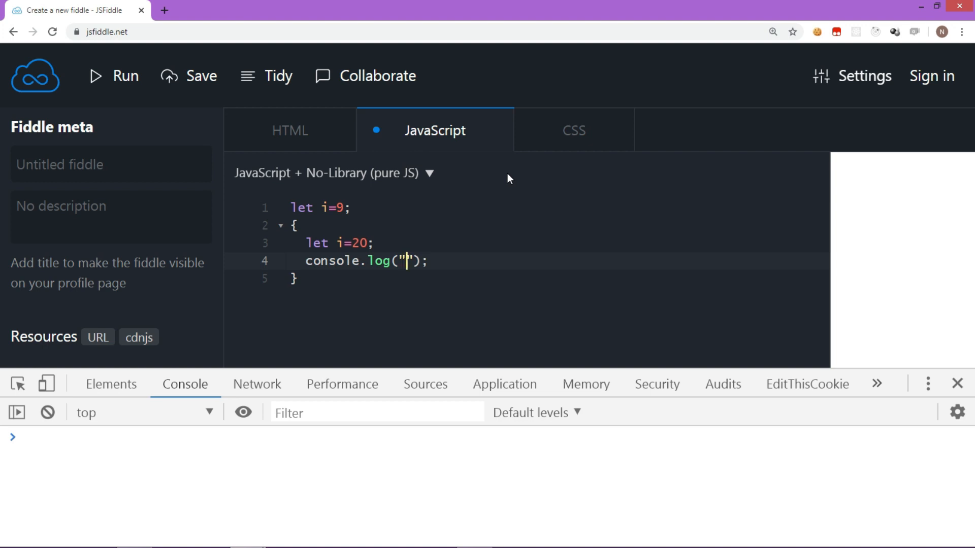
text(---)
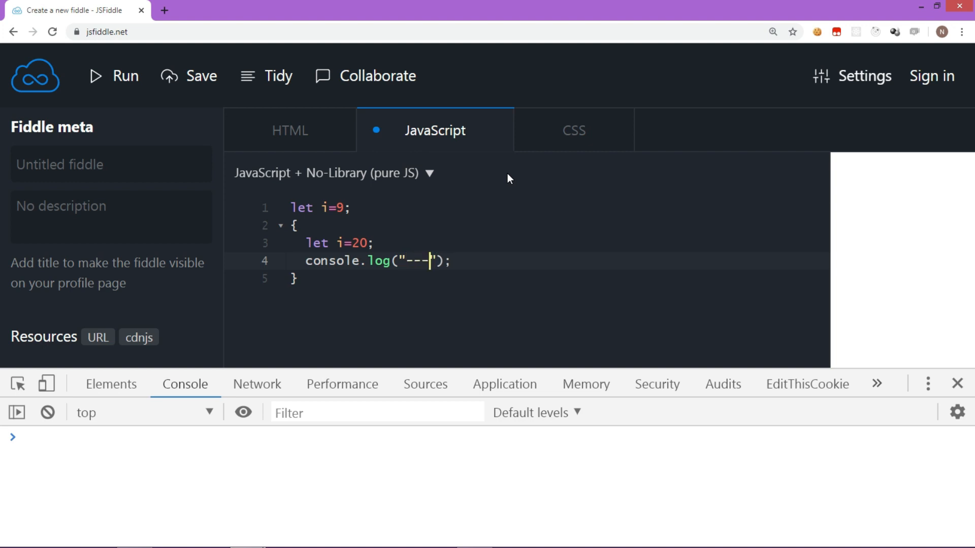
text(This is)
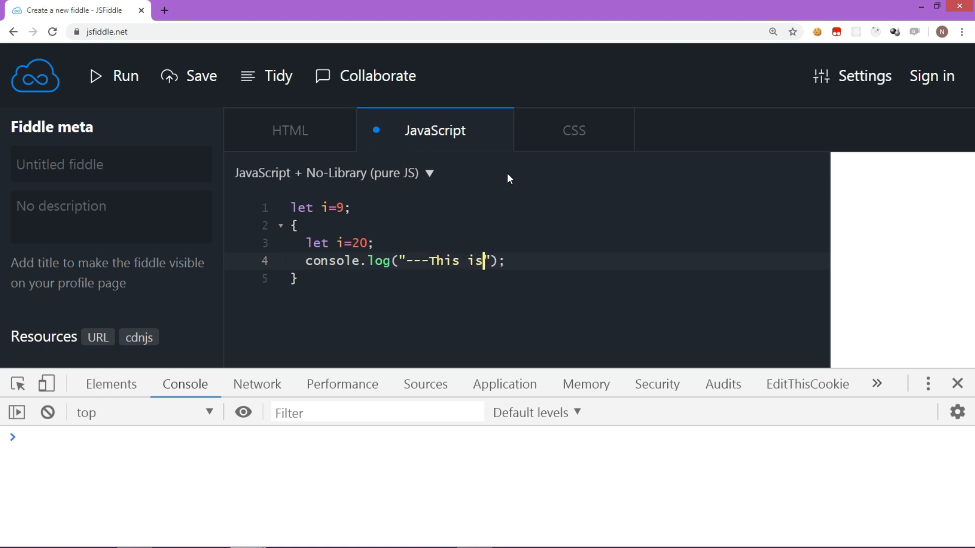
text(block)
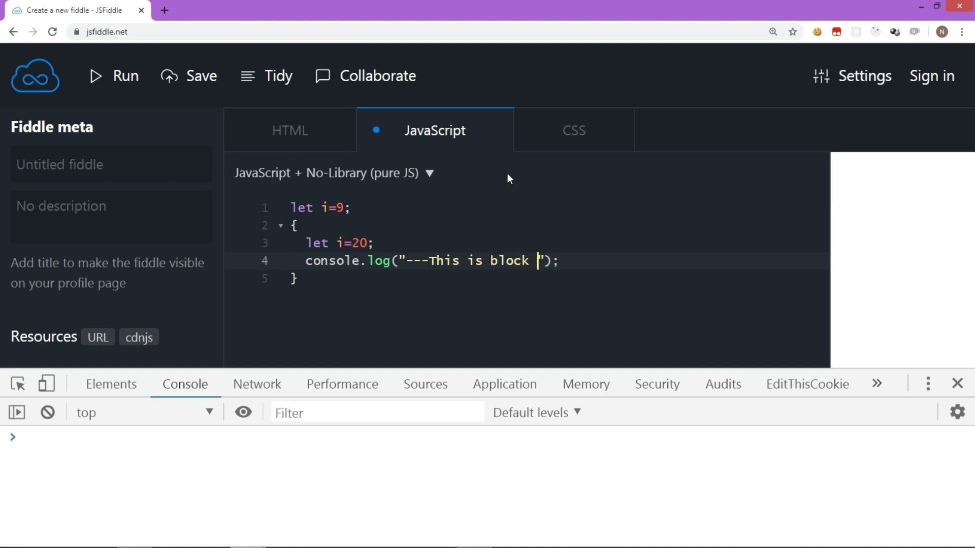
text(scope)
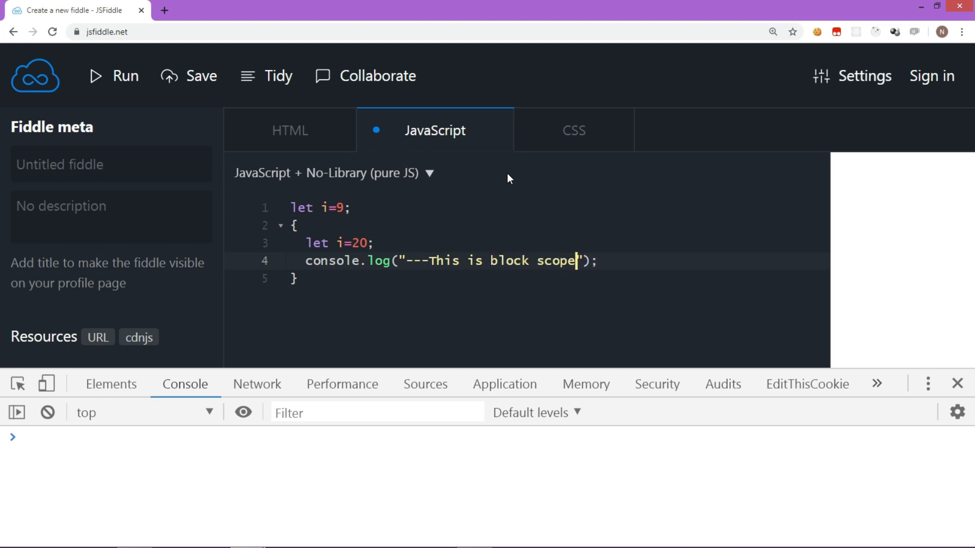
text(---)
text(console)
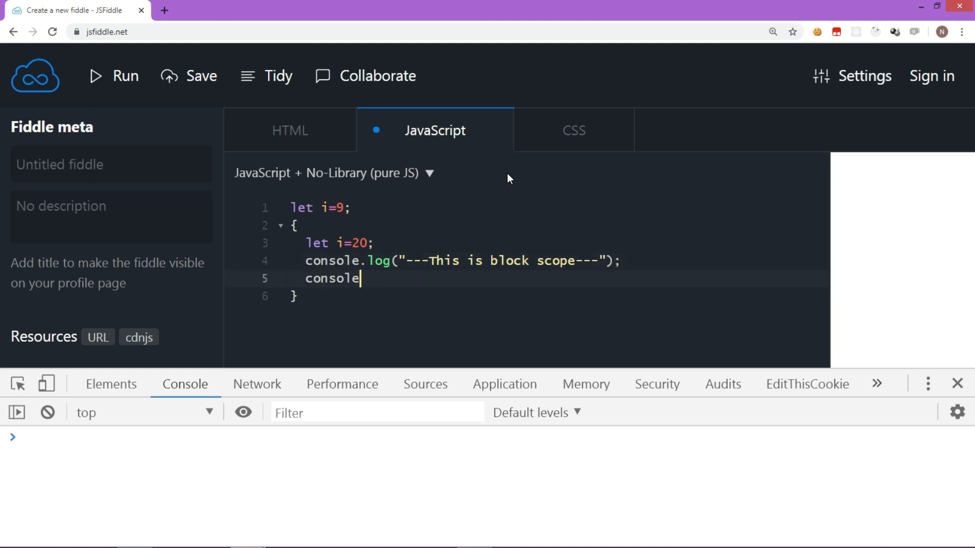
text(.log();)
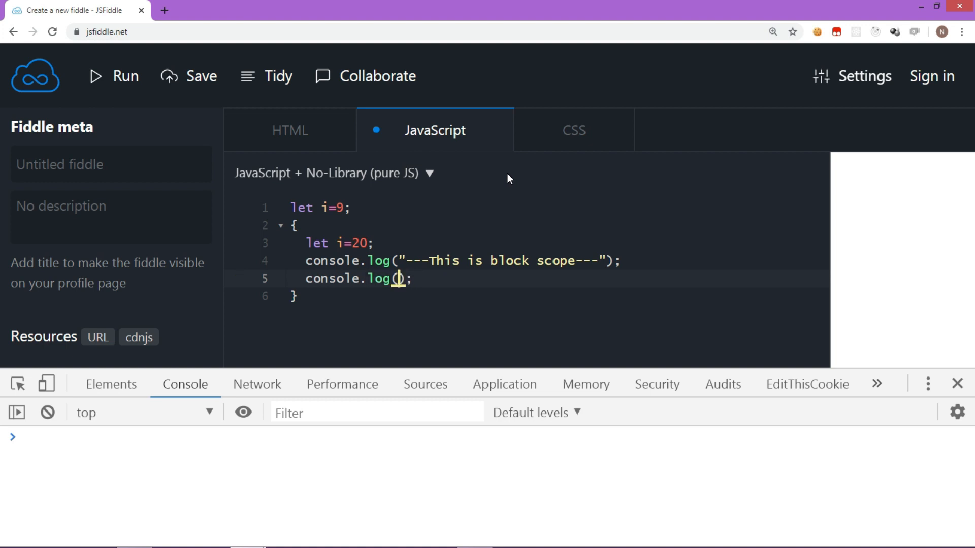
text(i)
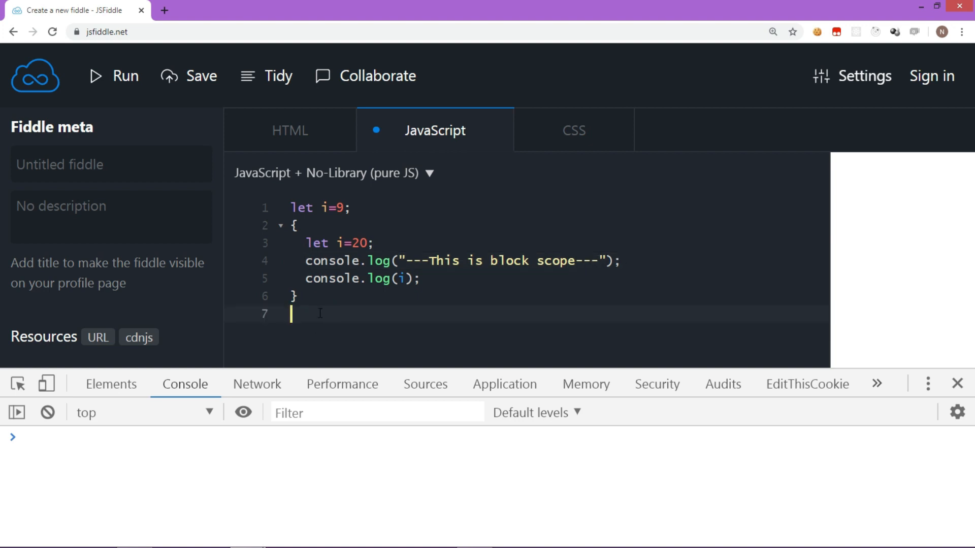
Below the block, log "---This is global scope---" followed by console.log(i).
text(console.log("---This is block scope---");)
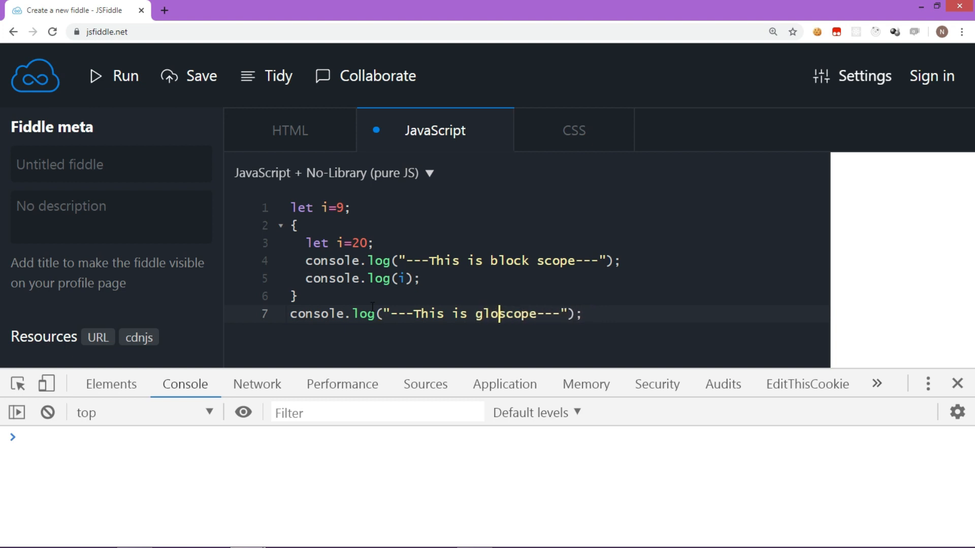
text(bal)
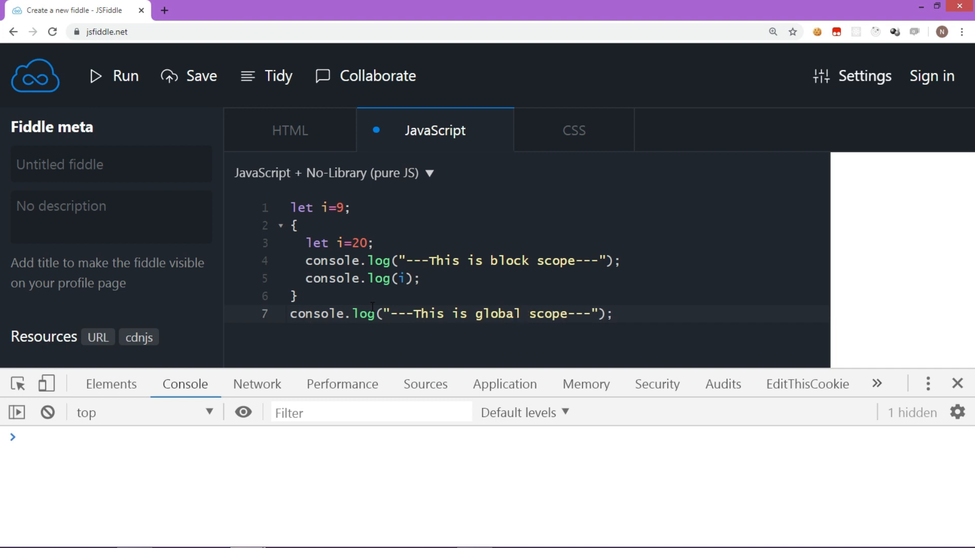
mouse_move(522, 358)
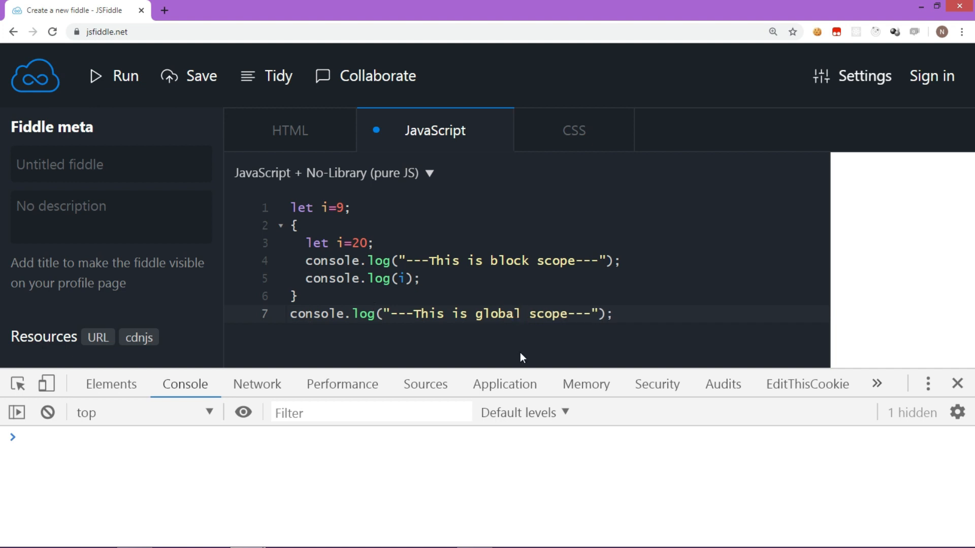
mouse_move(630, 340)
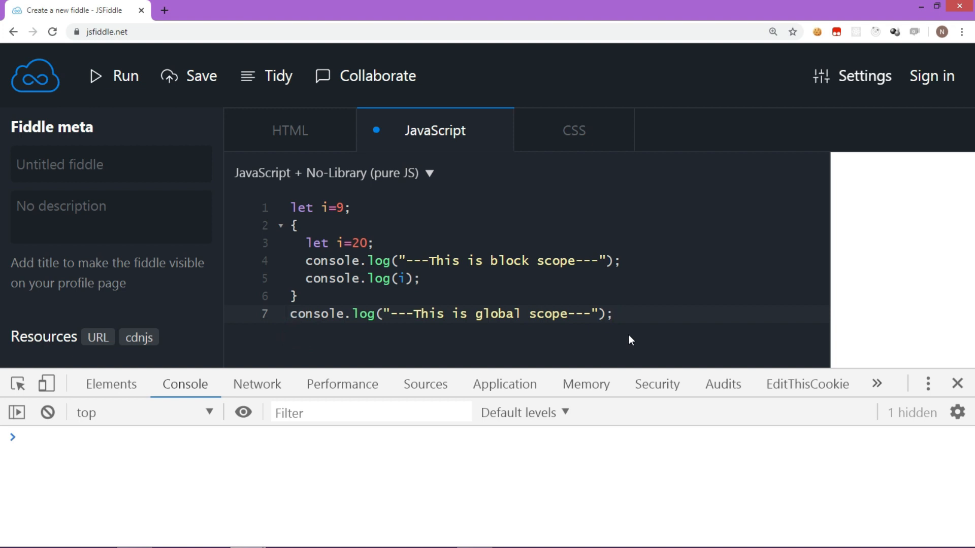
text(con)
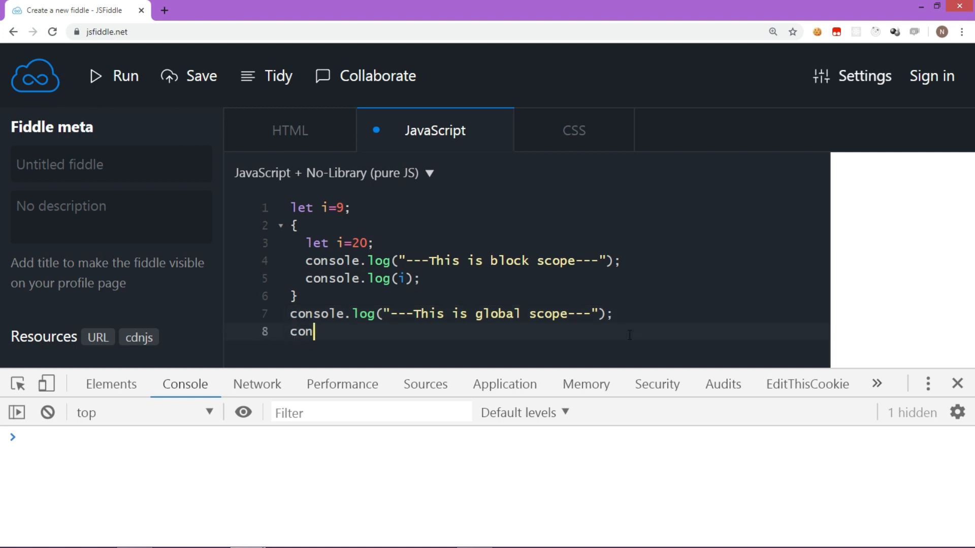
text(sole.lo)
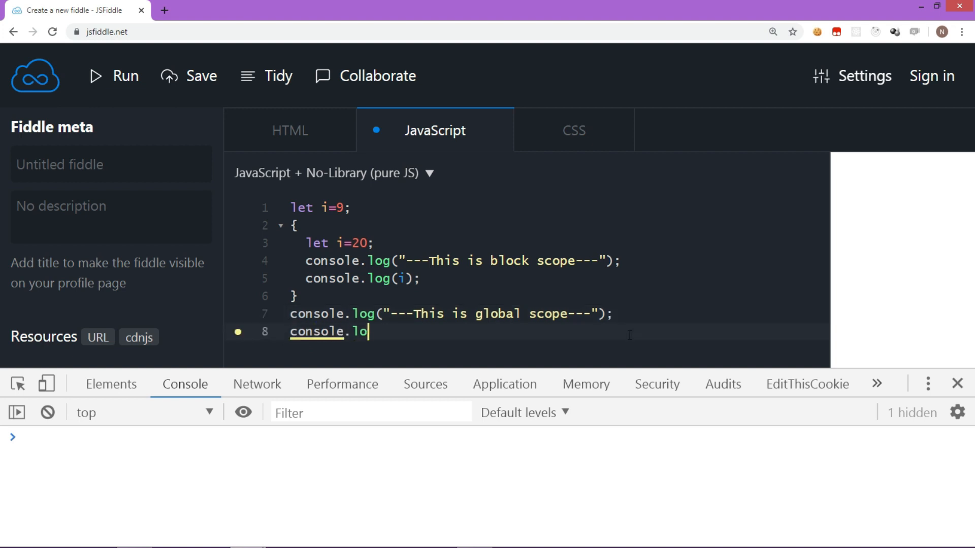
text(g();)
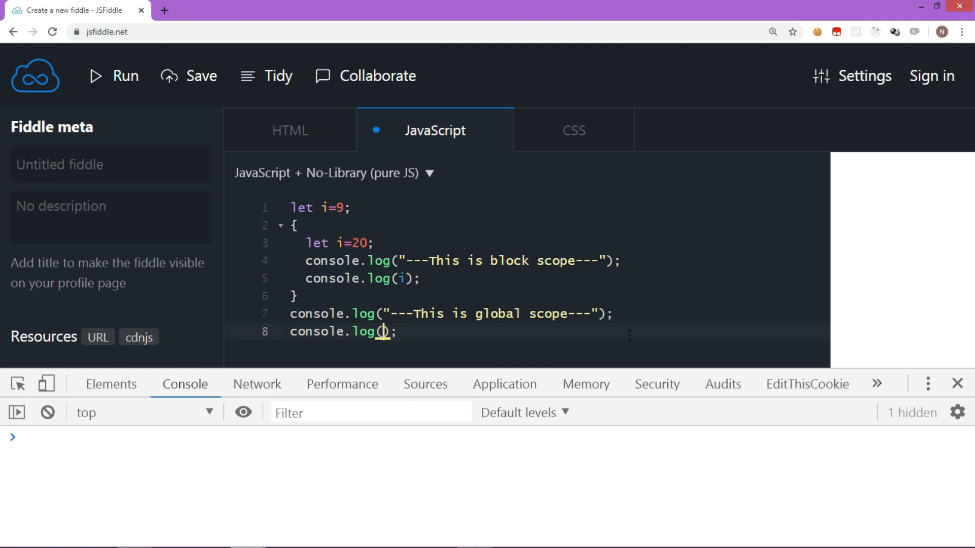
text(i)
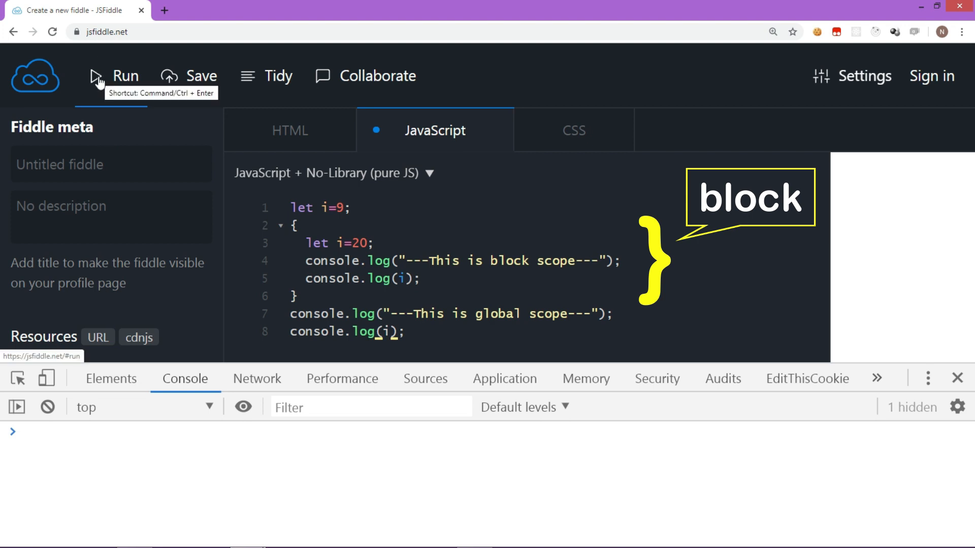
Run the snippet, confirm the console prints 20 then 9, and return to line 1.
click(125, 76)
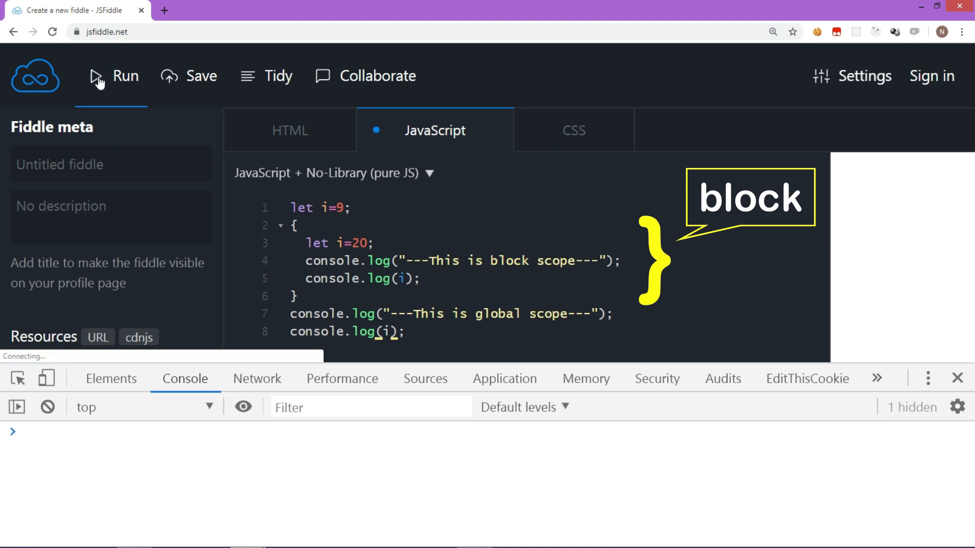
click(100, 77)
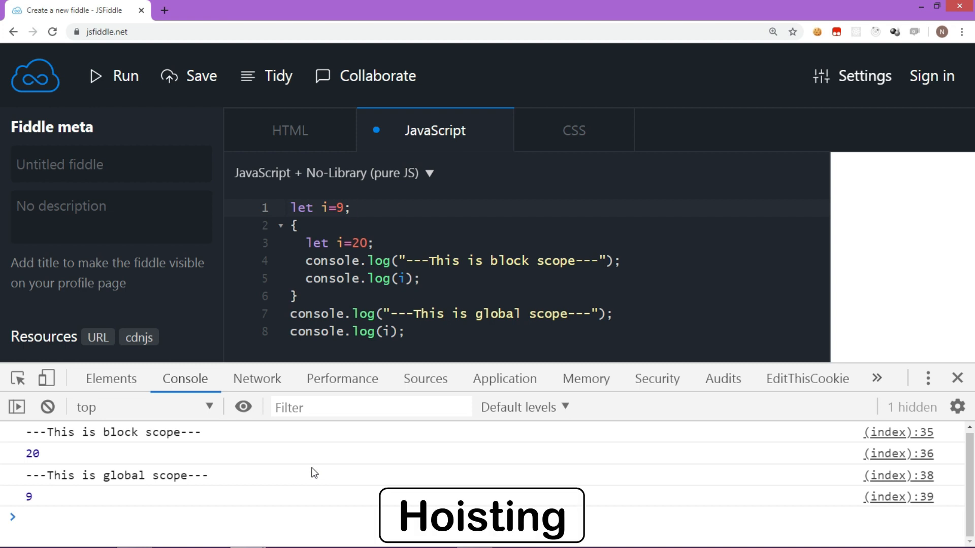
click(352, 208)
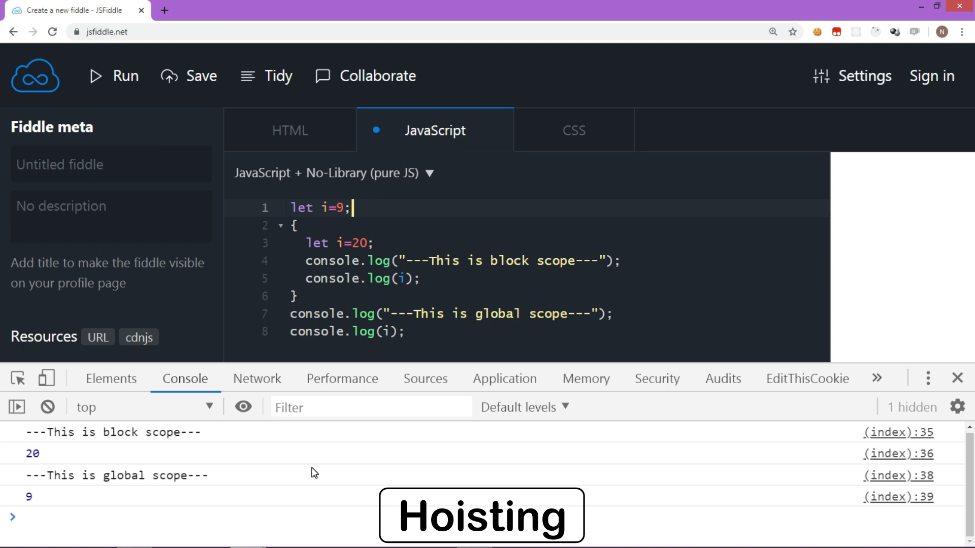